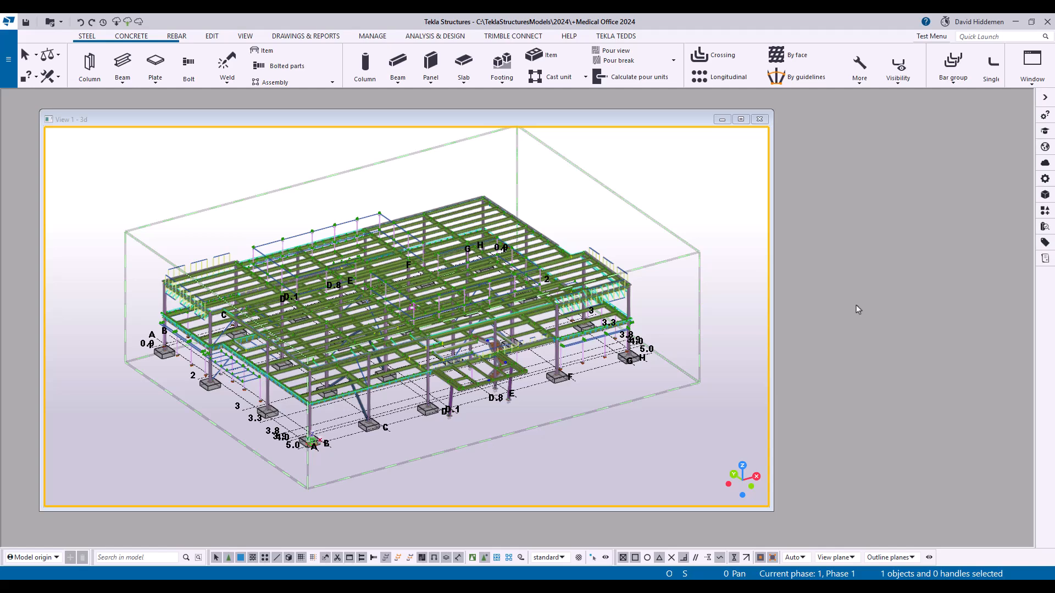
Step: Open File > Export to reveal the available export formats, including 3D PDF
{"action": "left_click", "coordinate": [9, 60]}
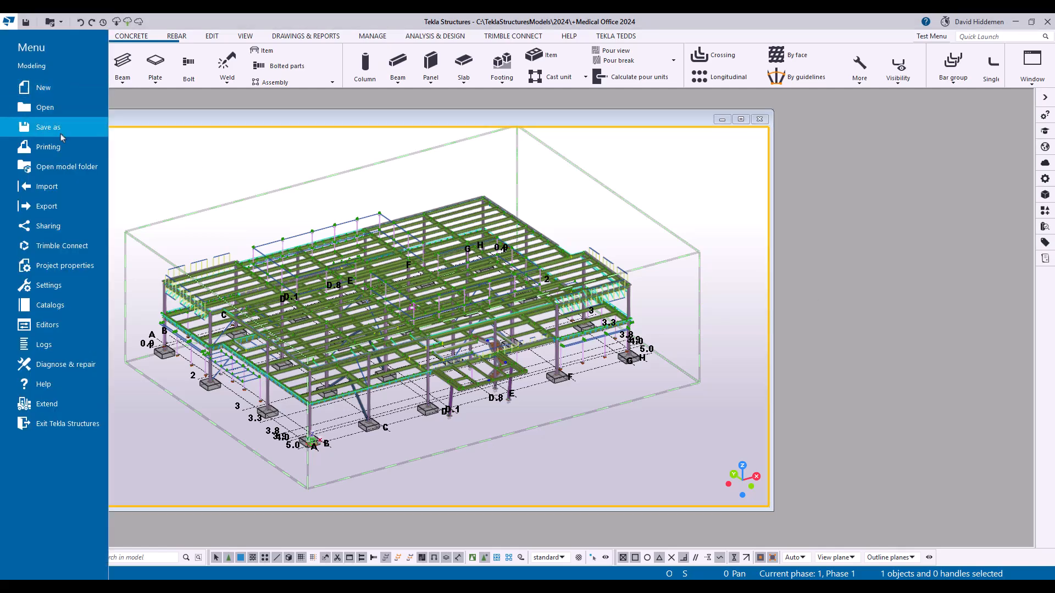
{"action": "left_click", "coordinate": [46, 206]}
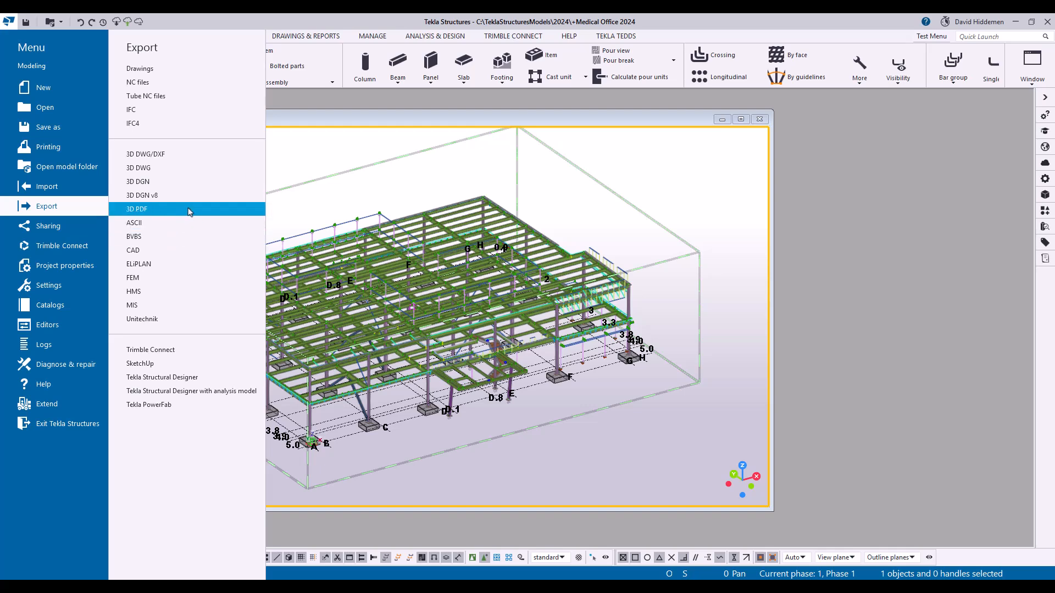
{"action": "mouse_move", "coordinate": [189, 209]}
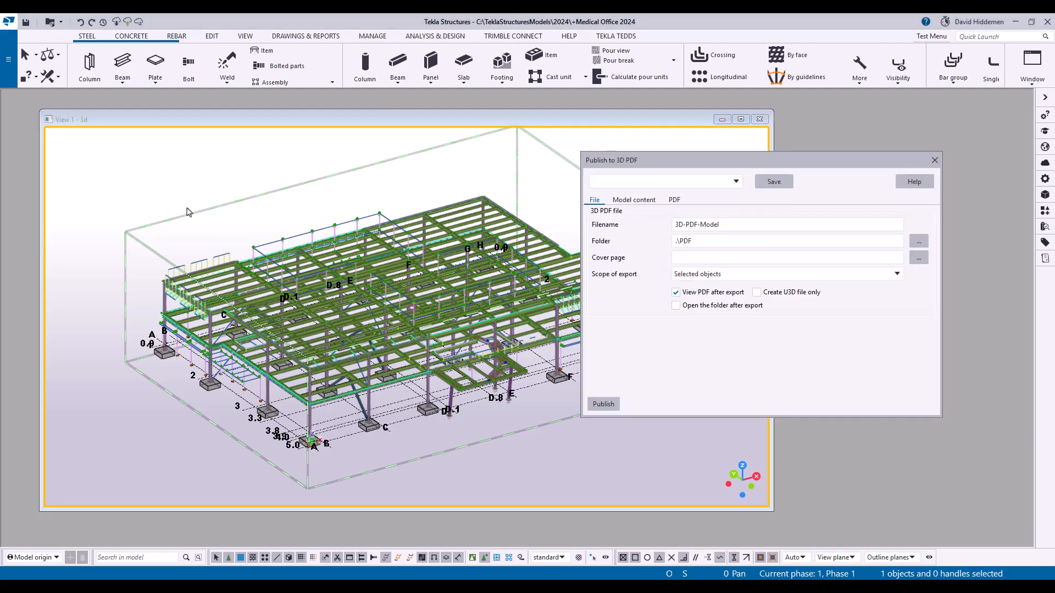
{"action": "mouse_move", "coordinate": [644, 177]}
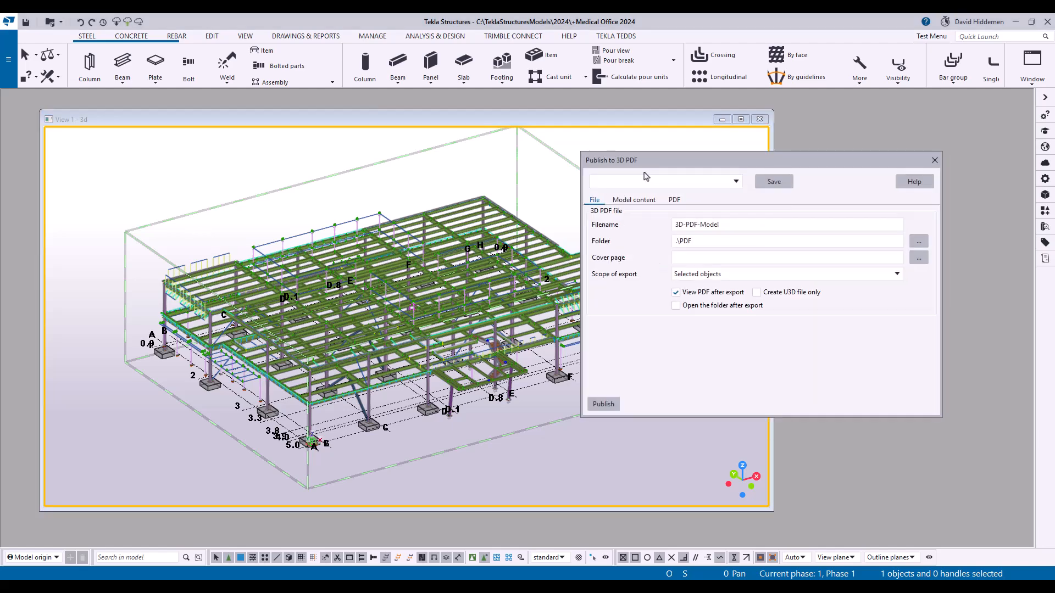
Step: Move the Publish to 3D PDF dialog aside, check the output folder, and set Scope of export to All objects
{"action": "left_click_drag", "start_coordinate": [611, 159], "coordinate": [665, 160]}
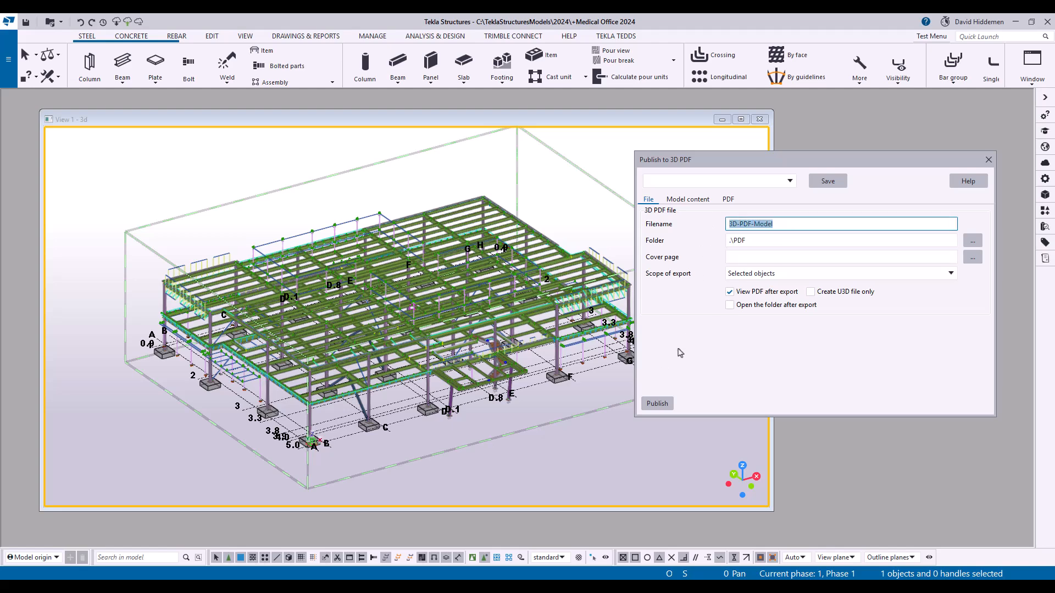
{"action": "left_click", "coordinate": [840, 240]}
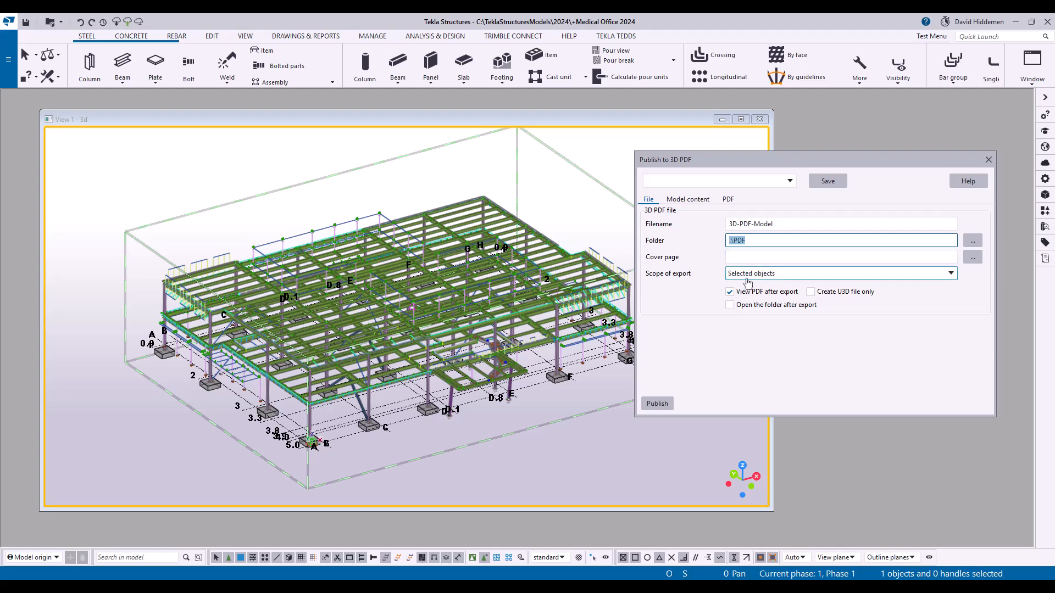
{"action": "left_click", "coordinate": [949, 273]}
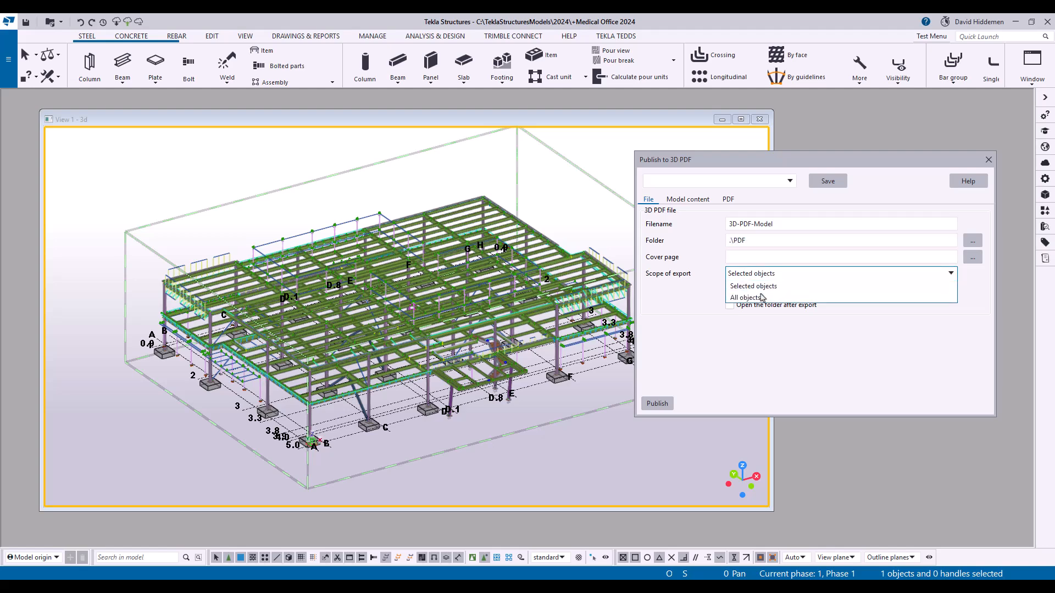
{"action": "left_click", "coordinate": [742, 297]}
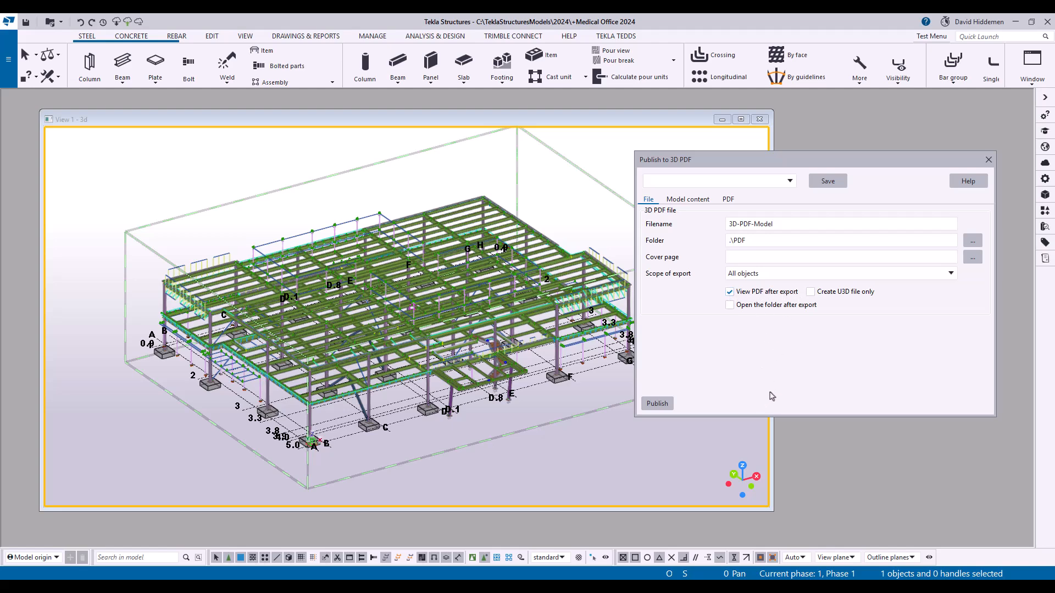
{"action": "mouse_move", "coordinate": [747, 395]}
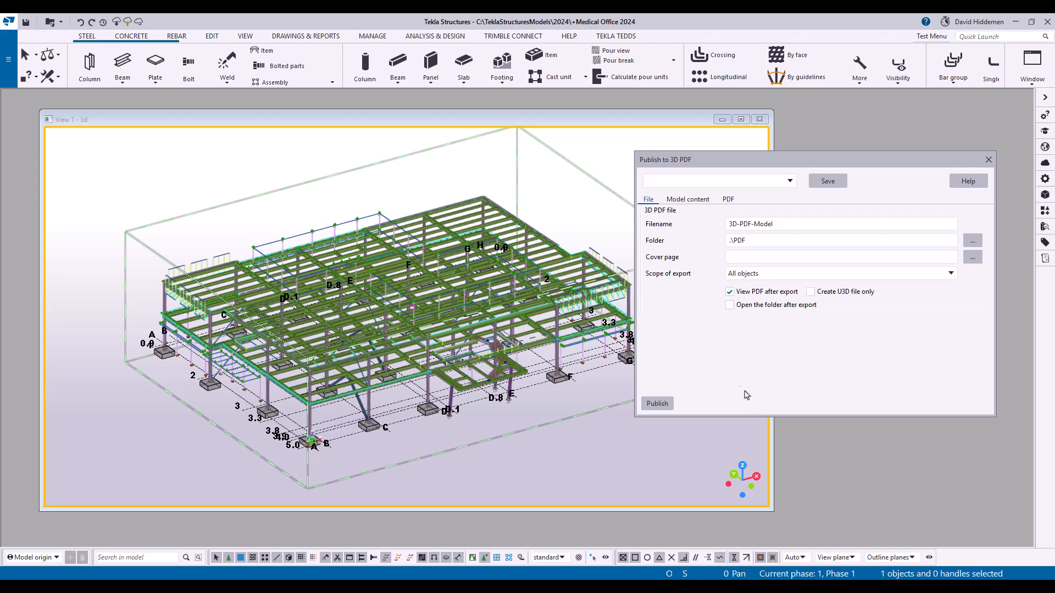
{"action": "left_click", "coordinate": [687, 198]}
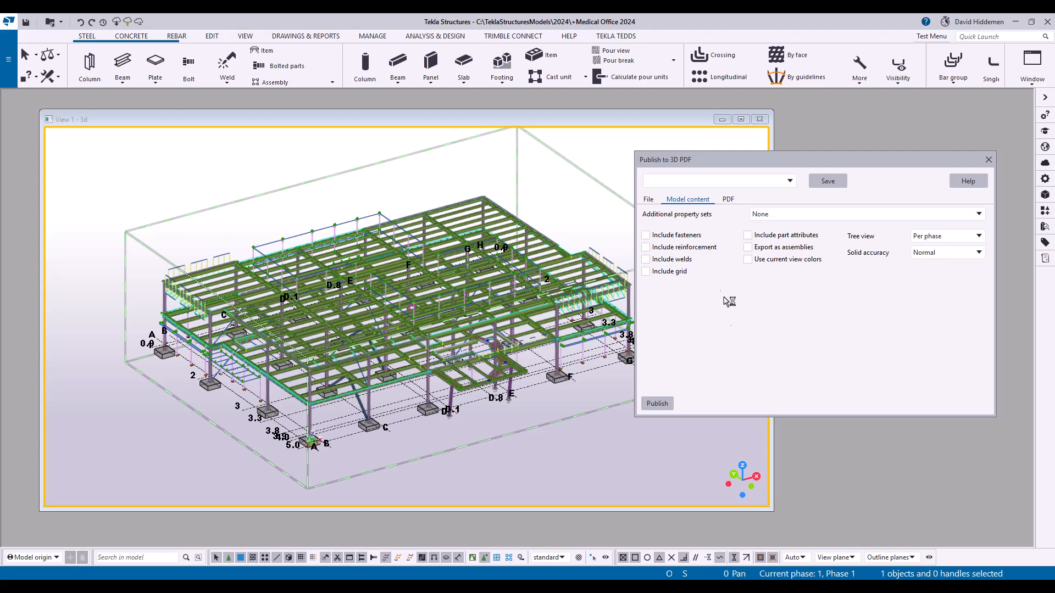
Step: Tick Include fasteners and Export as assemblies, and set Additional property sets to Steel fabrication view default properties
{"action": "left_click", "coordinate": [644, 235]}
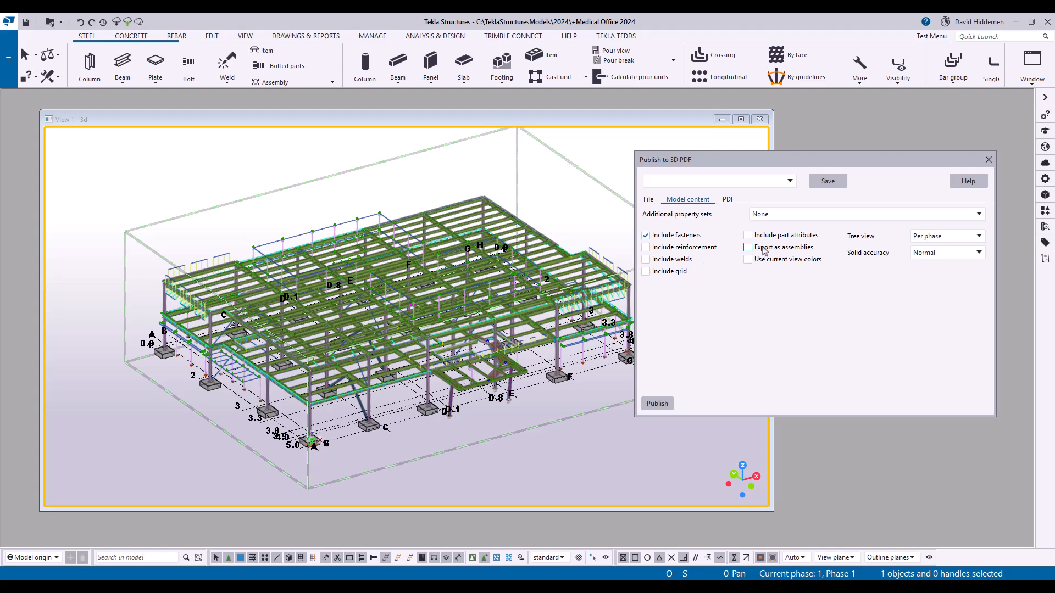
{"action": "left_click", "coordinate": [747, 246]}
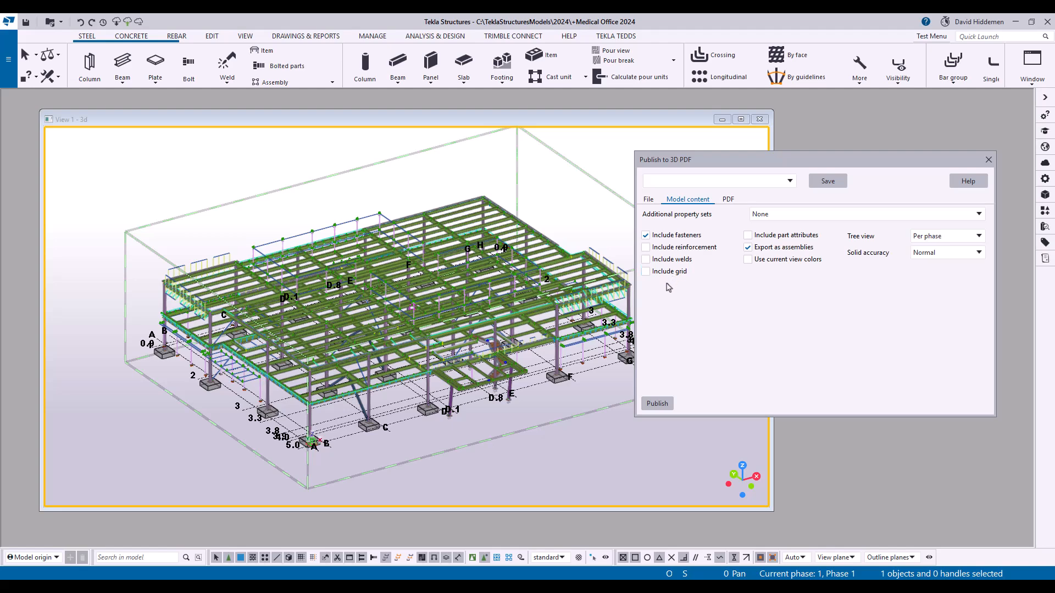
{"action": "mouse_move", "coordinate": [670, 286]}
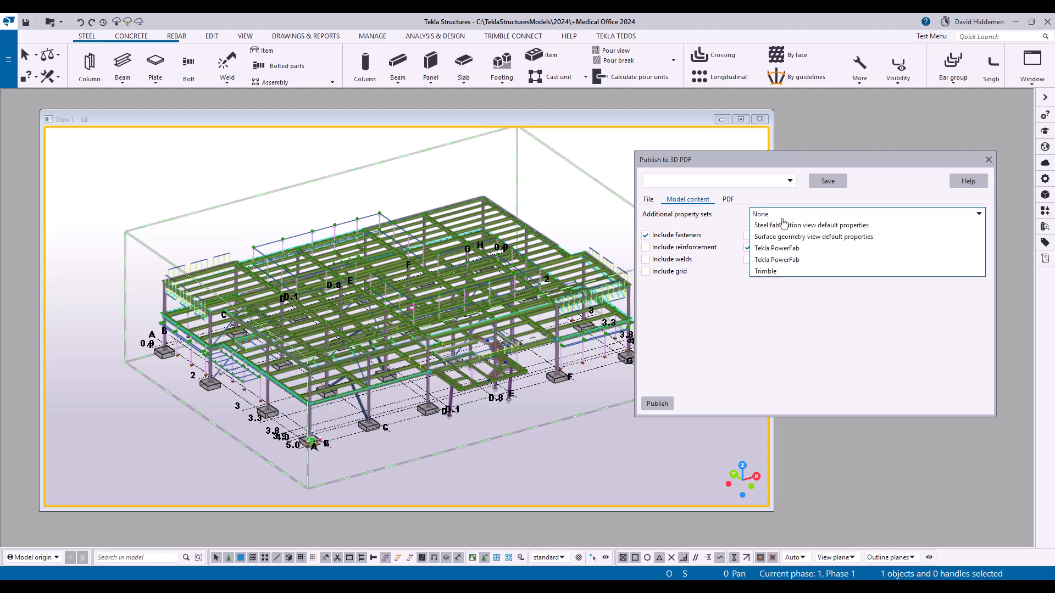
{"action": "left_click", "coordinate": [977, 214]}
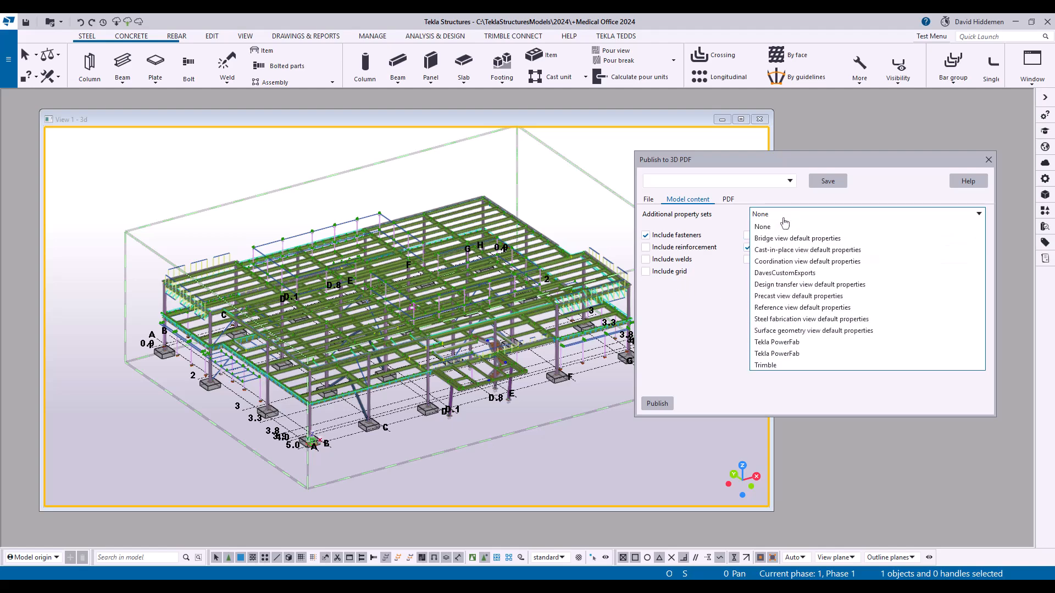
{"action": "left_click", "coordinate": [762, 214]}
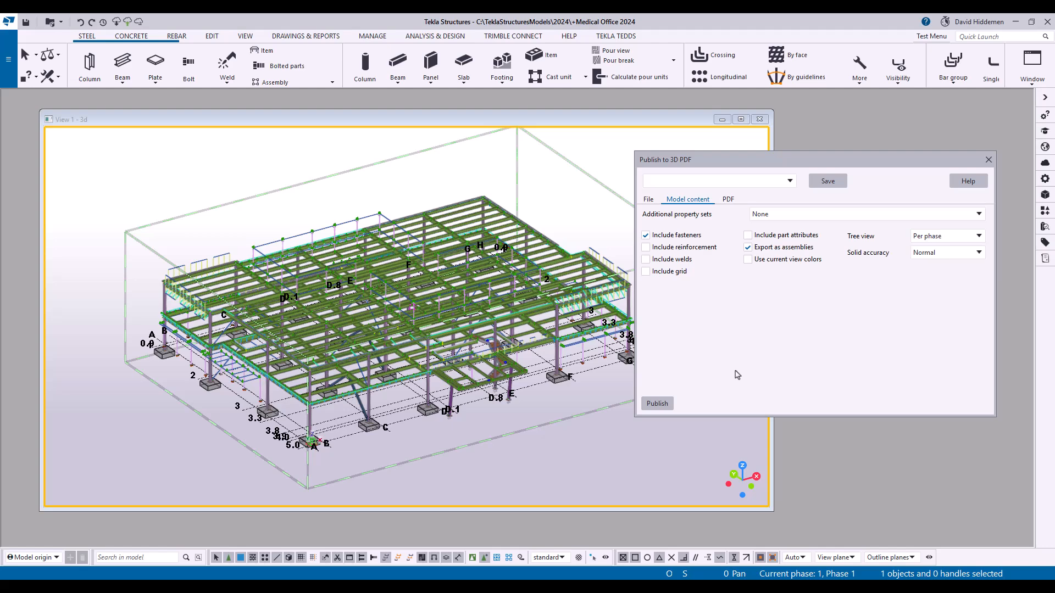
{"action": "left_click", "coordinate": [976, 214]}
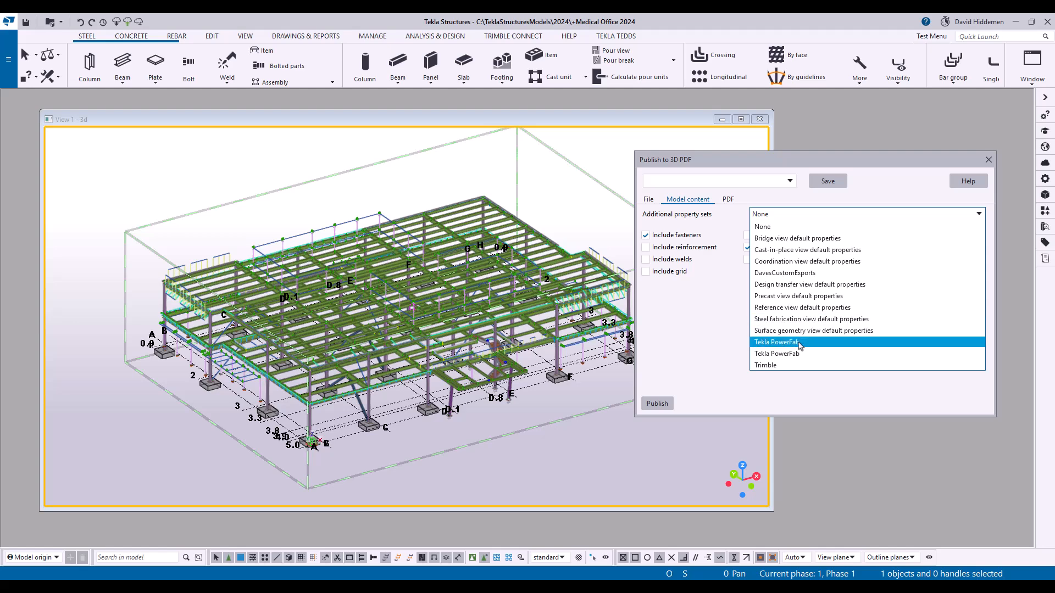
{"action": "left_click", "coordinate": [810, 319]}
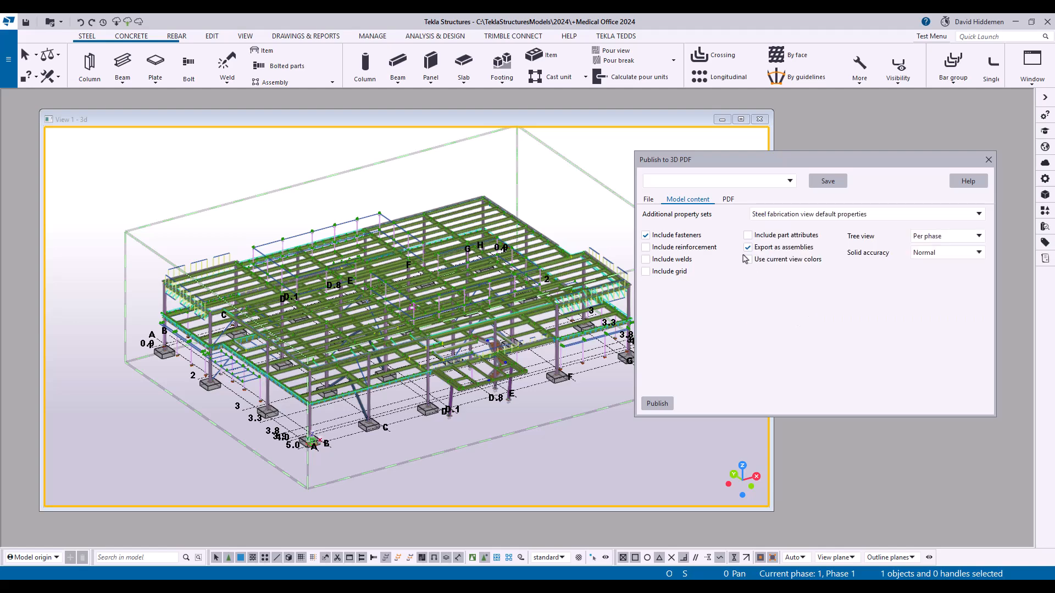
{"action": "left_click", "coordinate": [727, 199]}
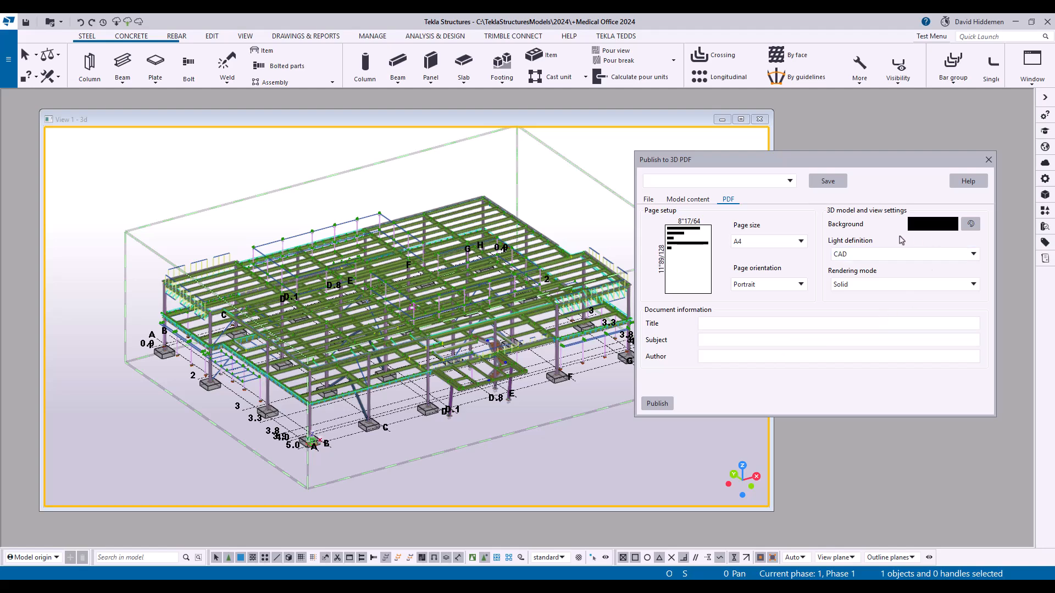
{"action": "mouse_move", "coordinate": [768, 297]}
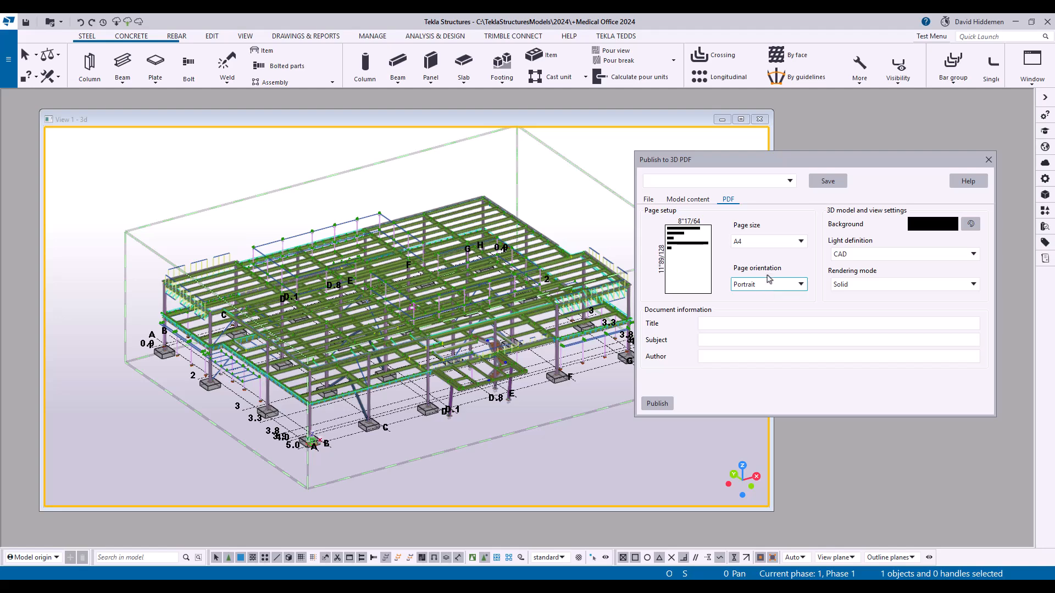
Step: Set the A4 page orientation to Landscape, select the Author field, and return to File settings
{"action": "left_click", "coordinate": [800, 240]}
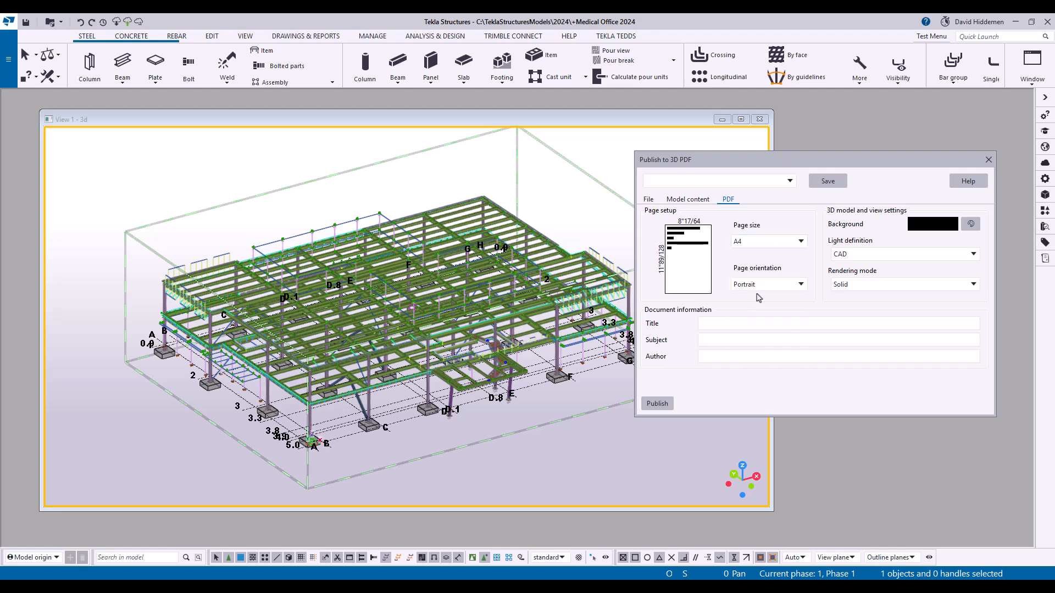
{"action": "mouse_move", "coordinate": [675, 310]}
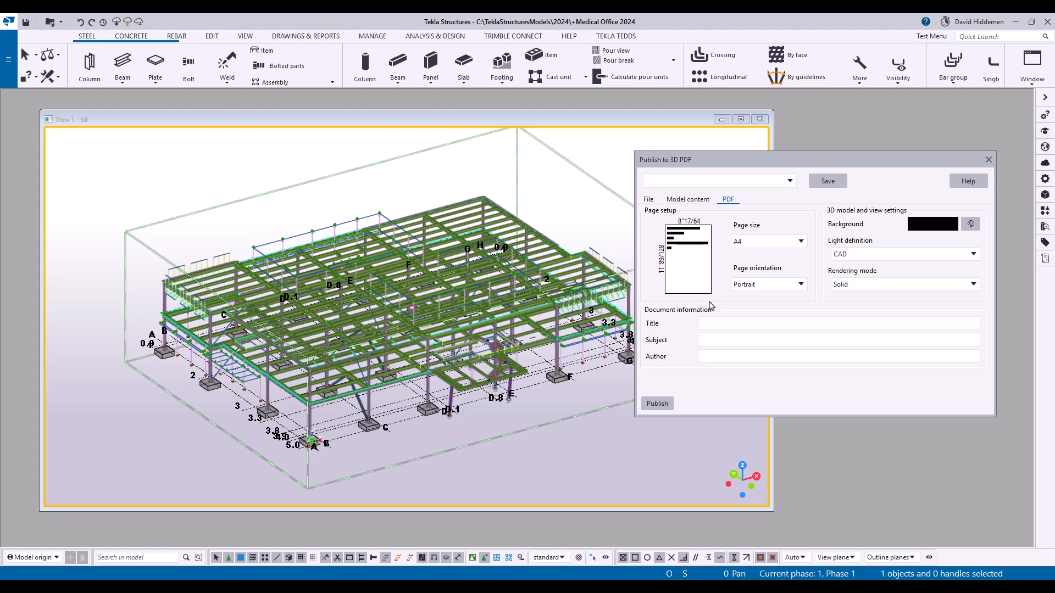
{"action": "left_click", "coordinate": [767, 284]}
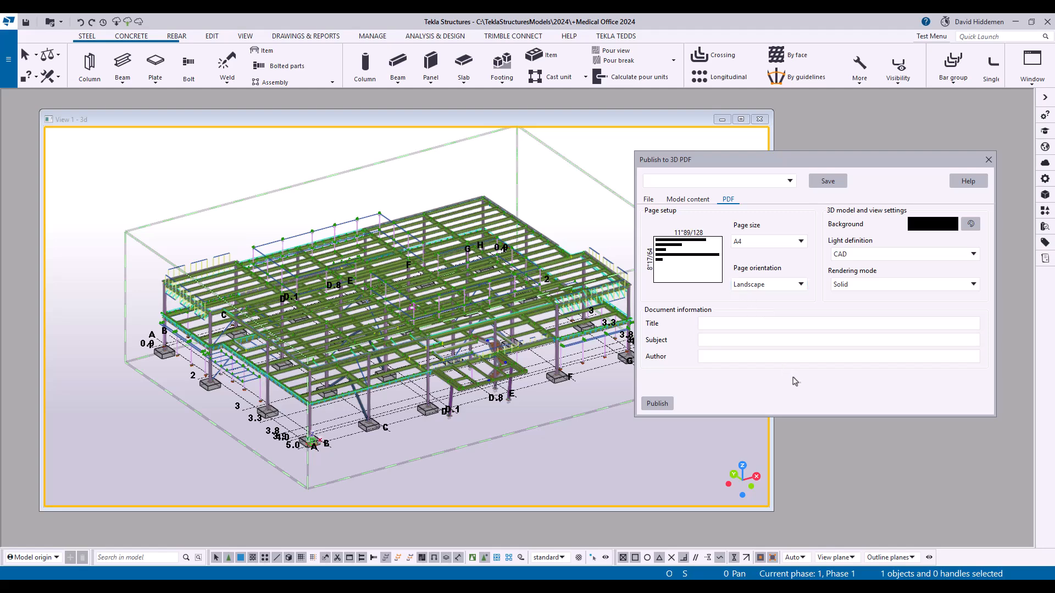
{"action": "left_click", "coordinate": [838, 356]}
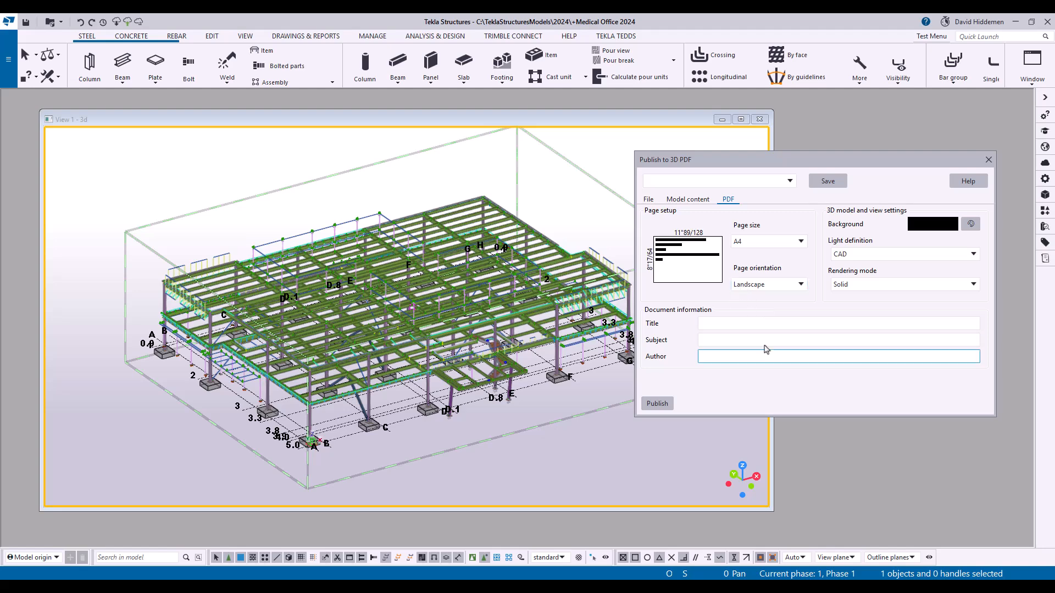
{"action": "left_click", "coordinate": [648, 199]}
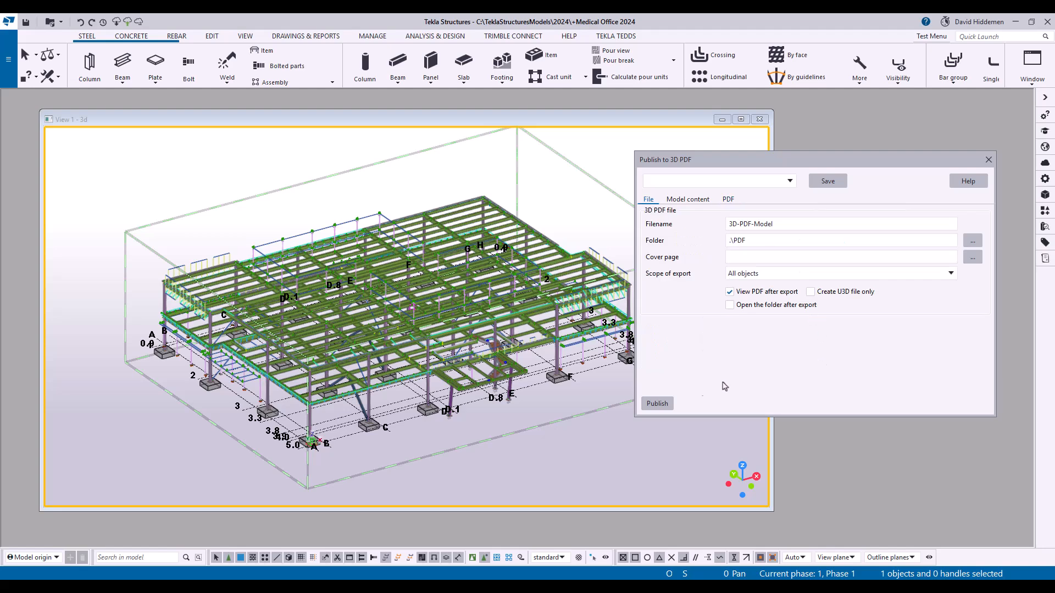
Step: Publish the whole model to 3D-PDF-Model.pdf and wait for the export to finish
{"action": "left_click", "coordinate": [657, 403]}
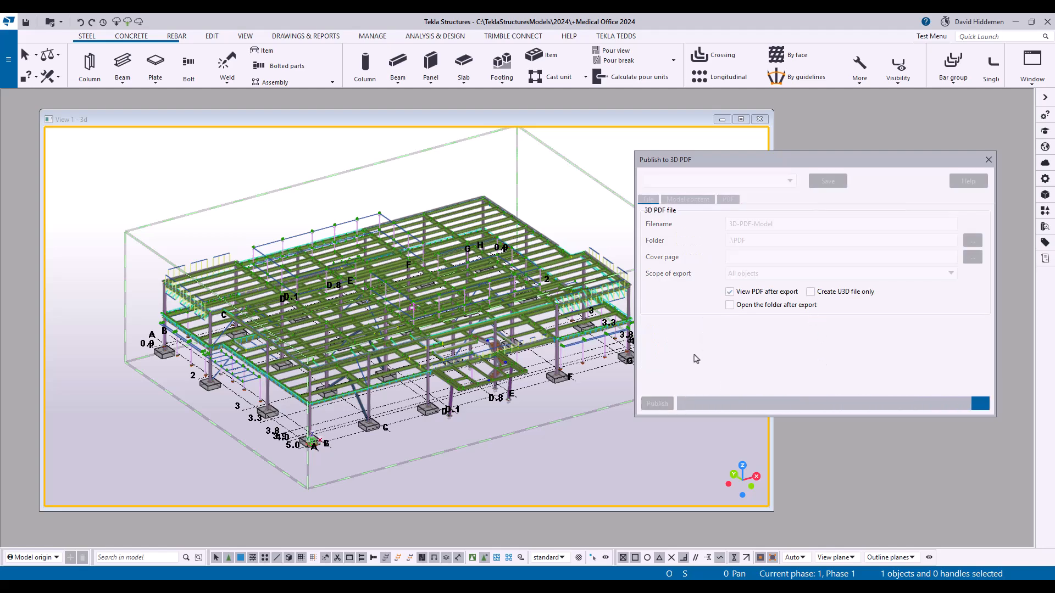
{"action": "left_click", "coordinate": [656, 403]}
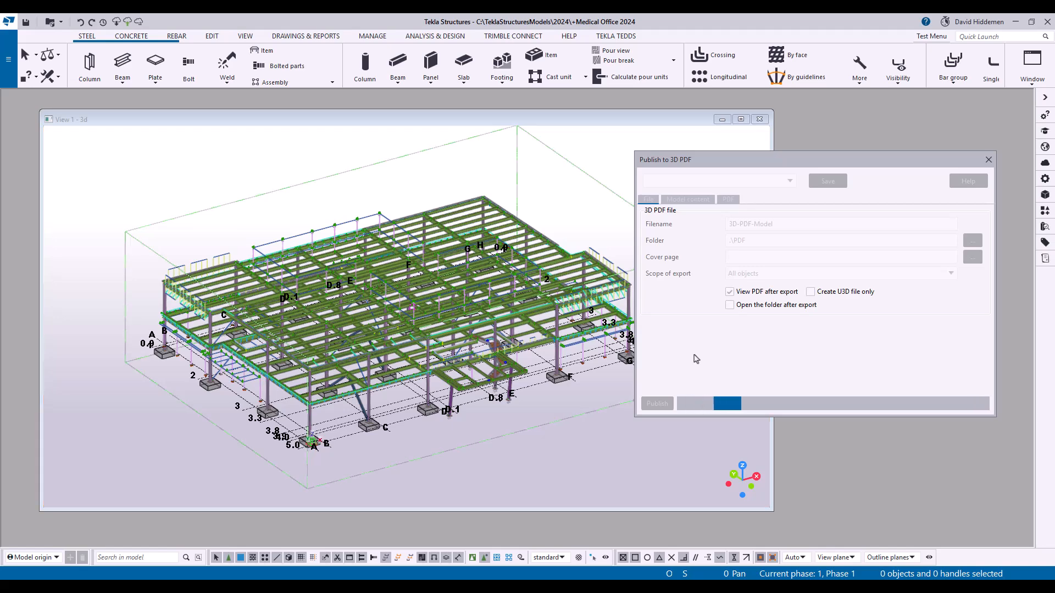
{"action": "left_click", "coordinate": [655, 402]}
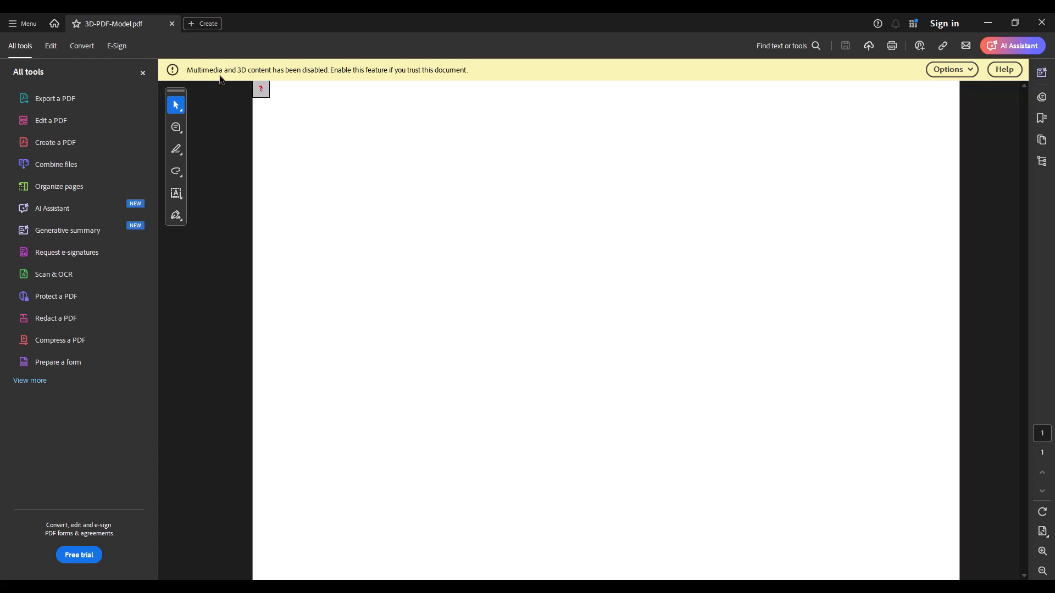
{"action": "mouse_move", "coordinate": [309, 79]}
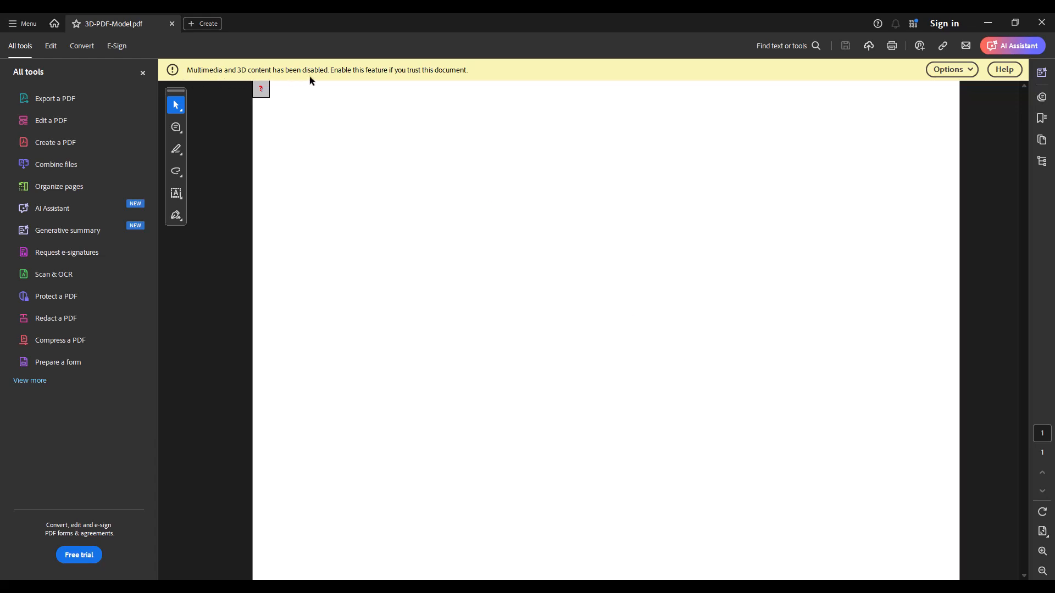
Step: Show the warning banner's trust options for the disabled 3D content
{"action": "left_click", "coordinate": [949, 70]}
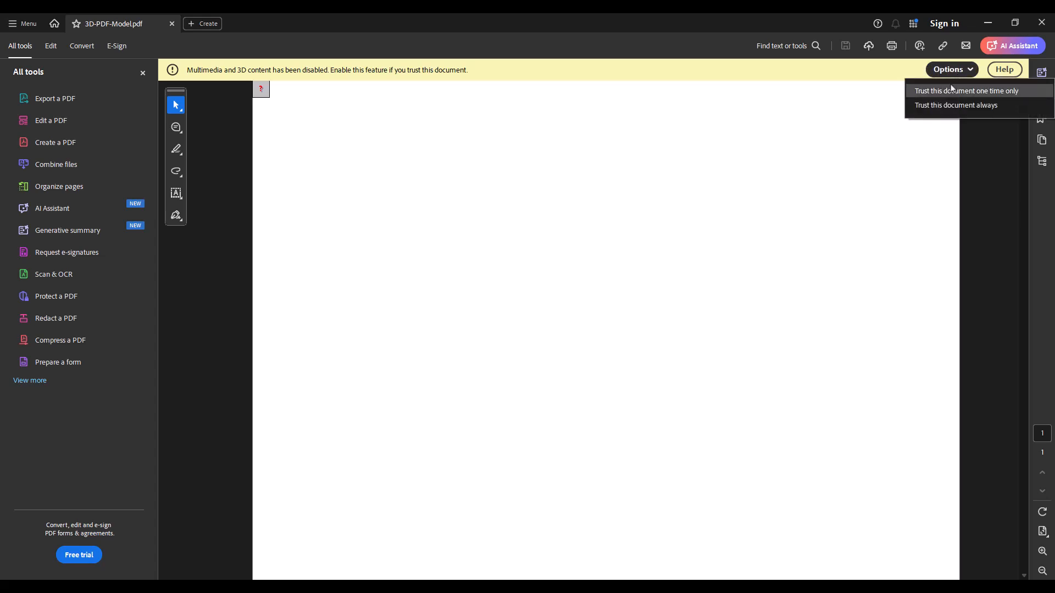
{"action": "mouse_move", "coordinate": [950, 78]}
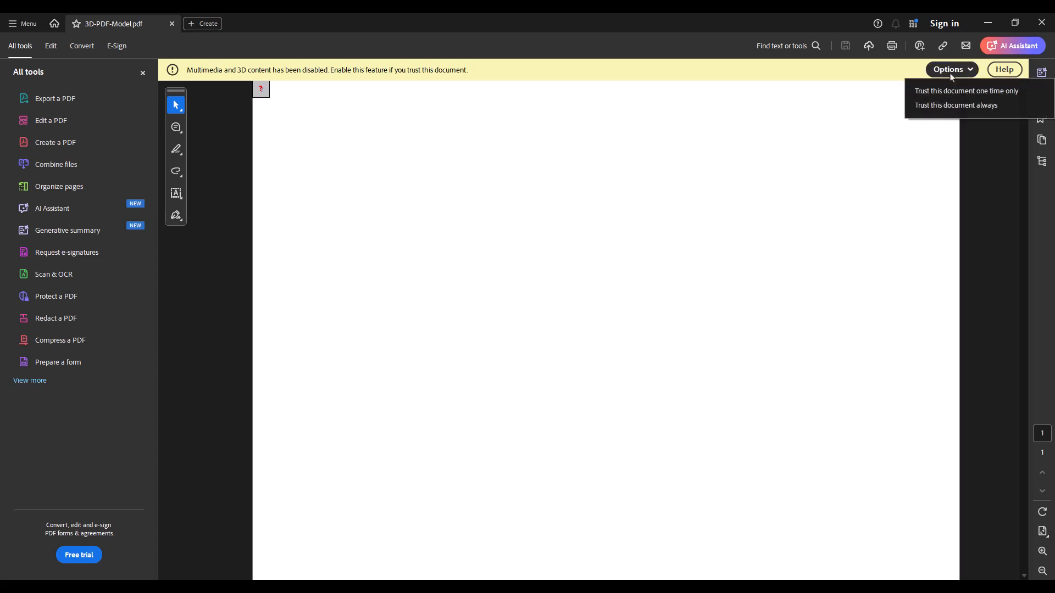
{"action": "mouse_move", "coordinate": [953, 91]}
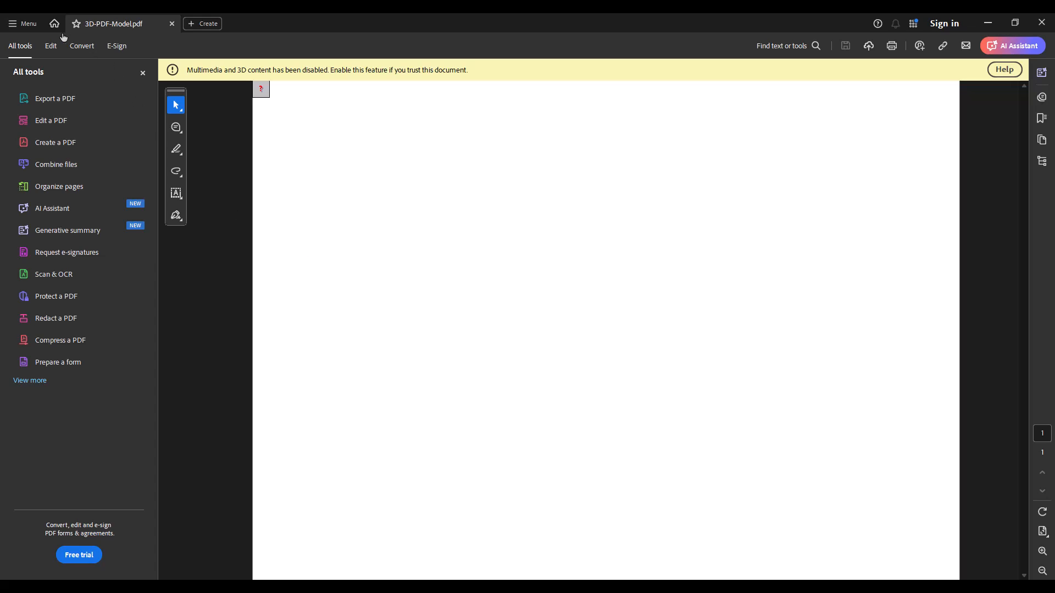
Step: In Preferences > Multimedia & 3D, enable playing of multimedia and 3D content and confirm with OK
{"action": "left_click", "coordinate": [23, 24]}
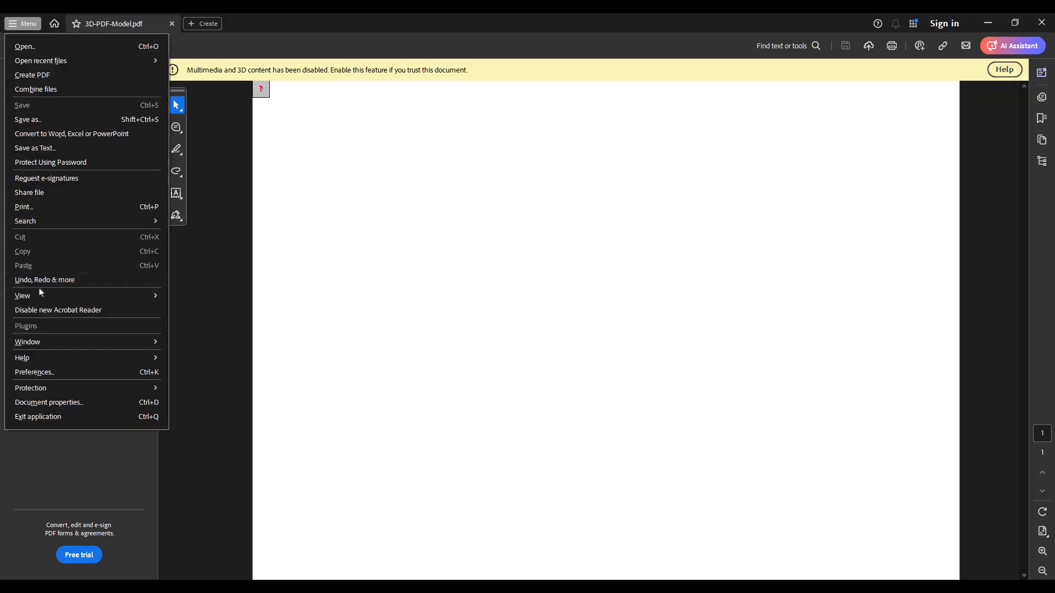
{"action": "left_click", "coordinate": [20, 45]}
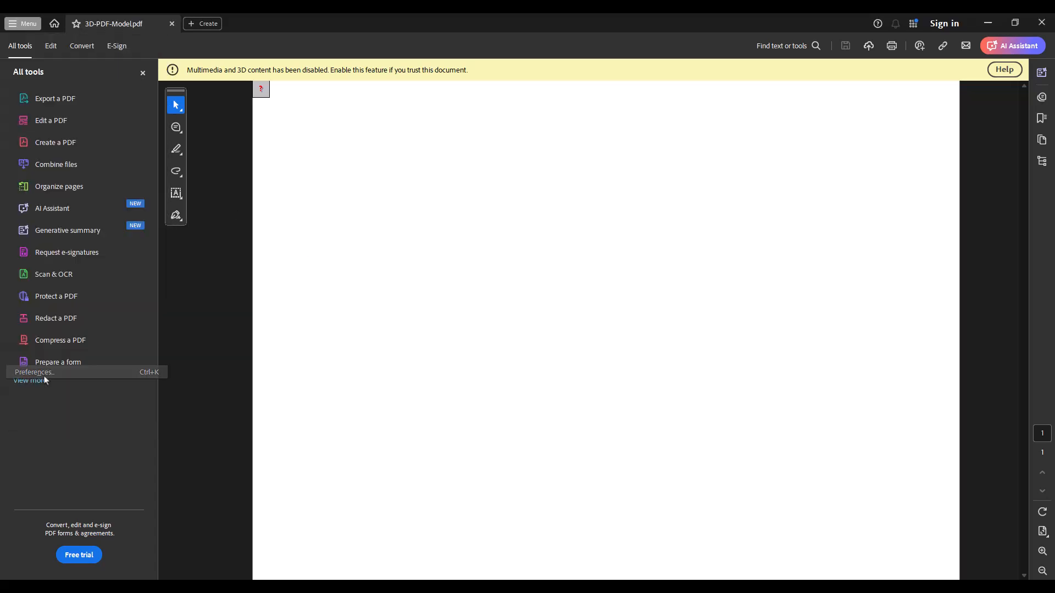
{"action": "left_click", "coordinate": [34, 372]}
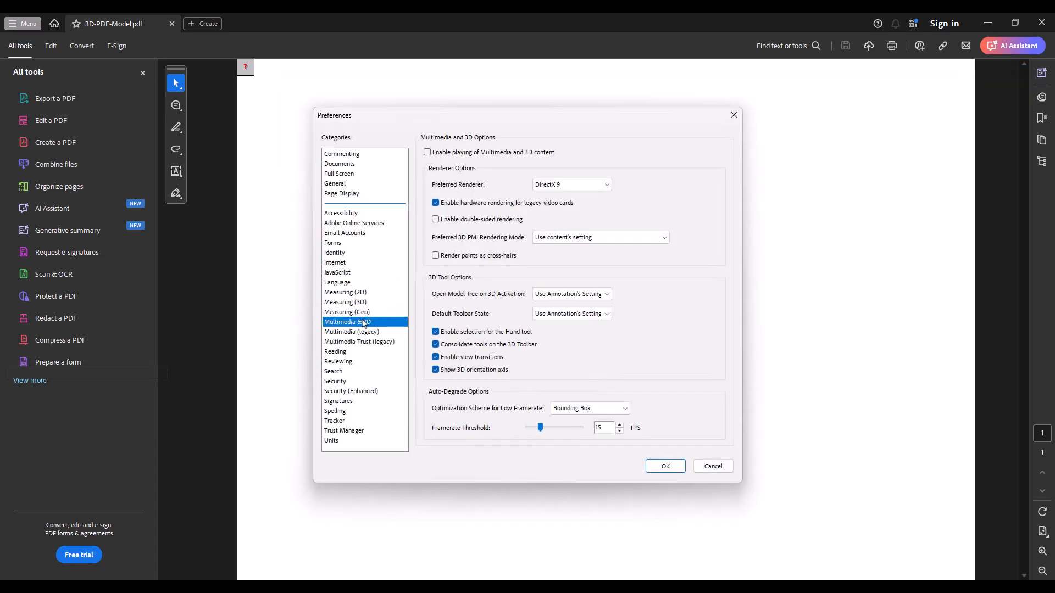
{"action": "mouse_move", "coordinate": [345, 326]}
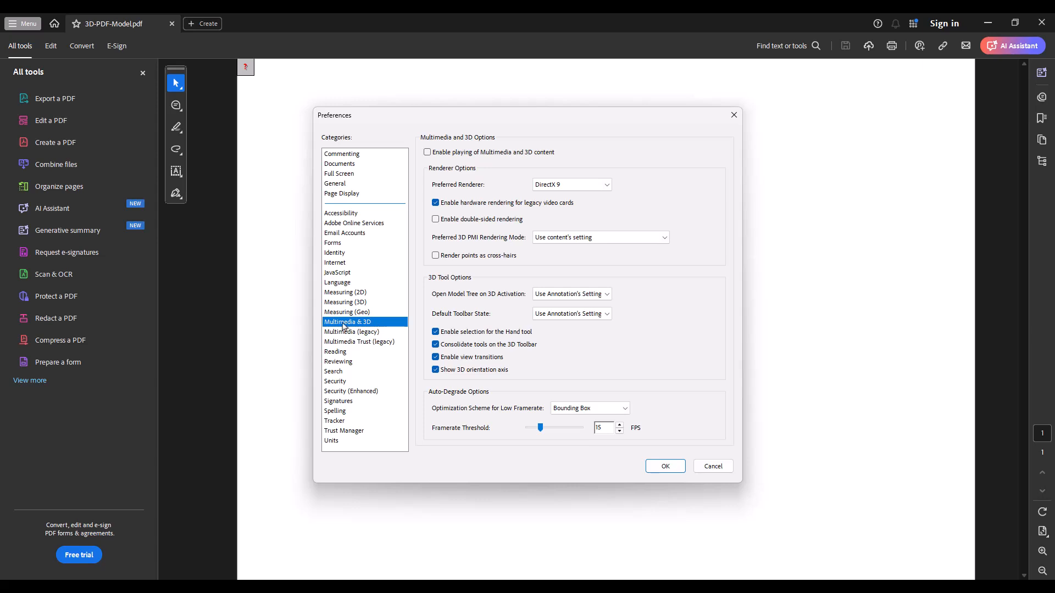
{"action": "left_click", "coordinate": [334, 183]}
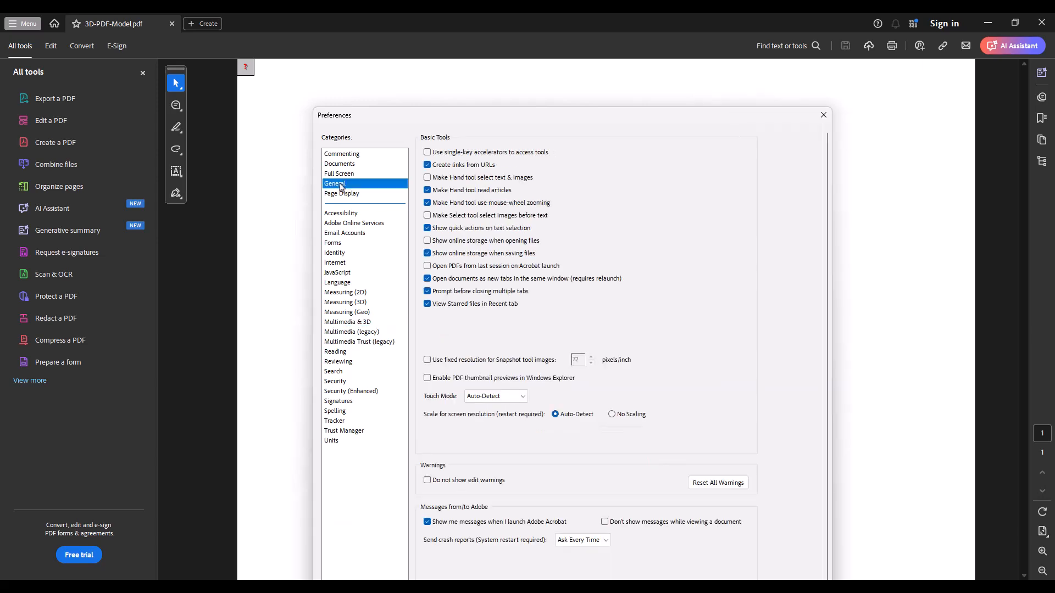
{"action": "mouse_move", "coordinate": [344, 329]}
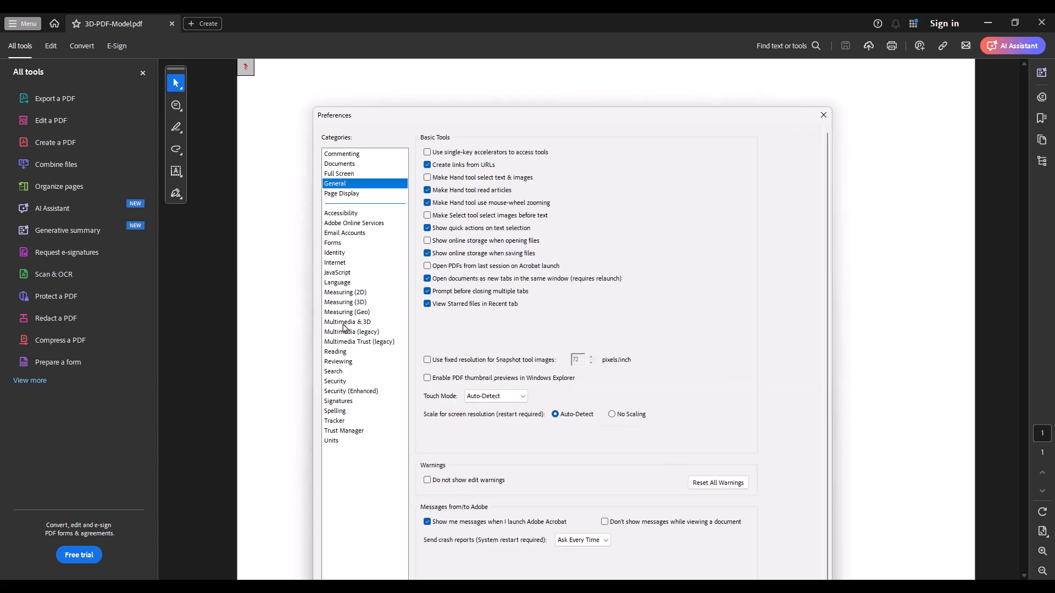
{"action": "left_click", "coordinate": [348, 322]}
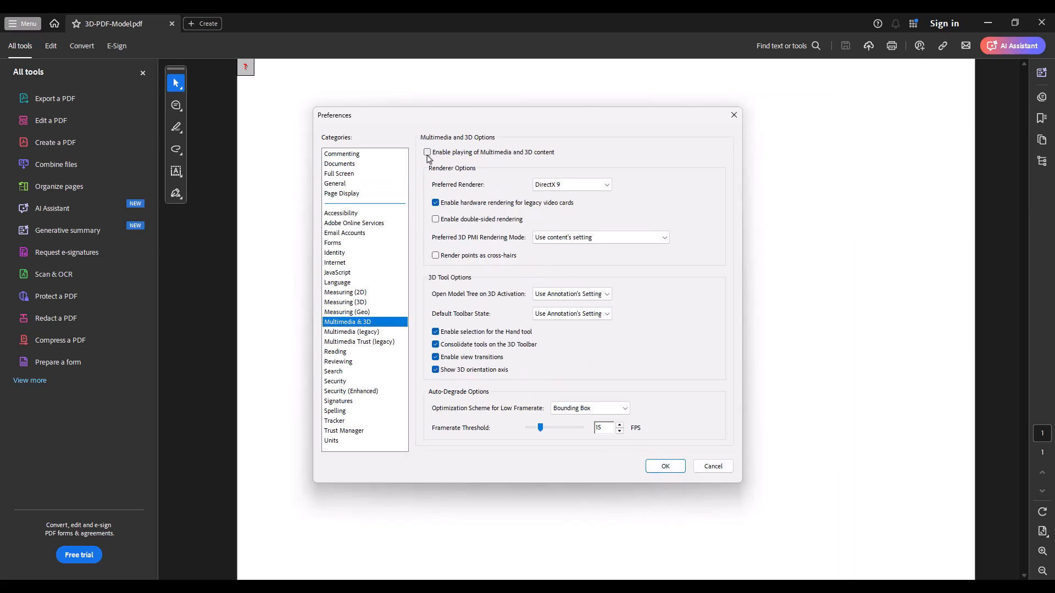
{"action": "left_click", "coordinate": [426, 153]}
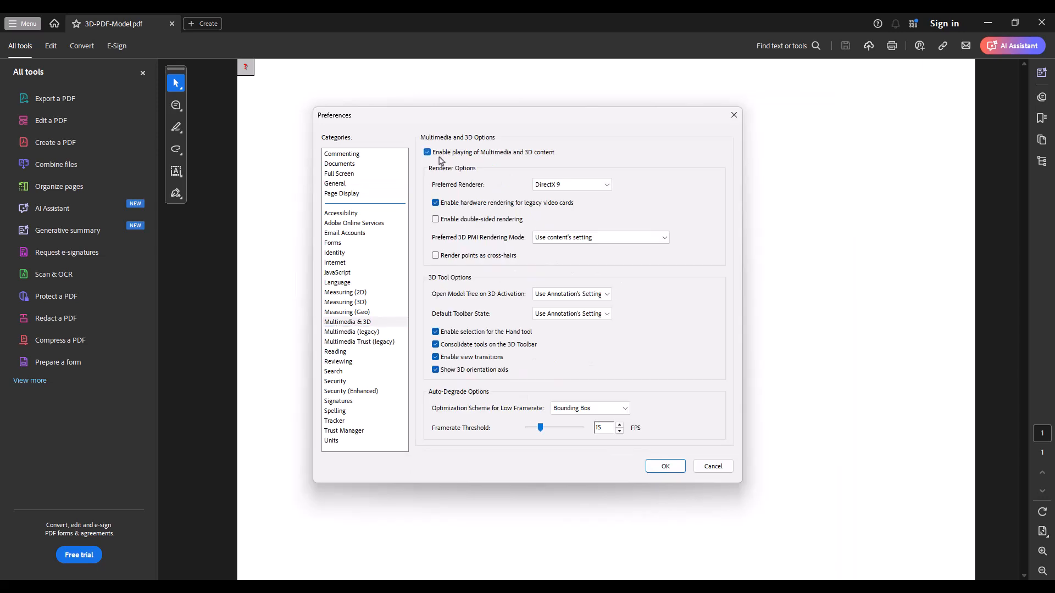
{"action": "mouse_move", "coordinate": [657, 408]}
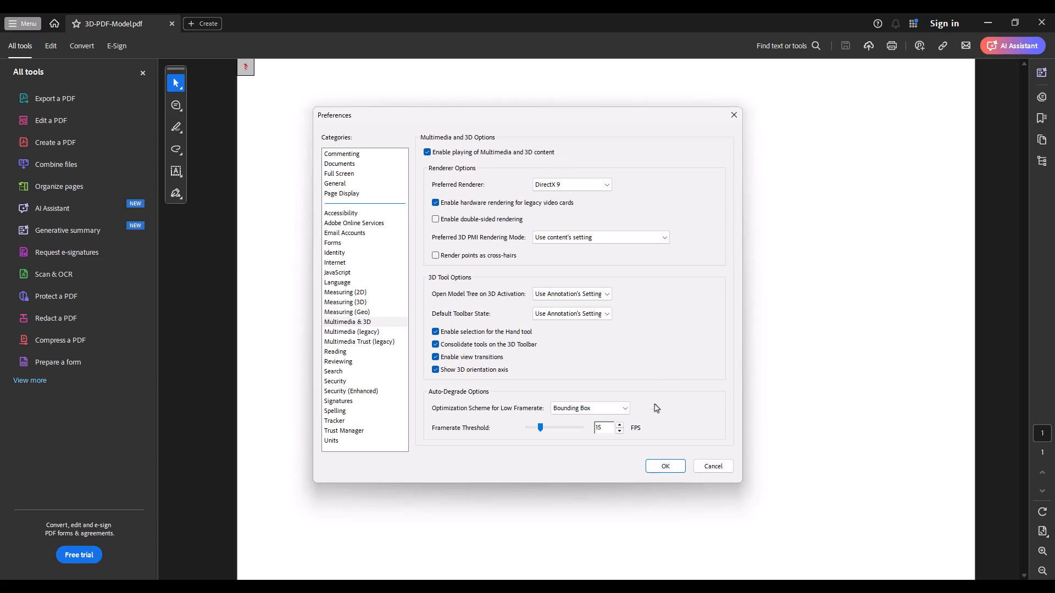
{"action": "left_click", "coordinate": [664, 466]}
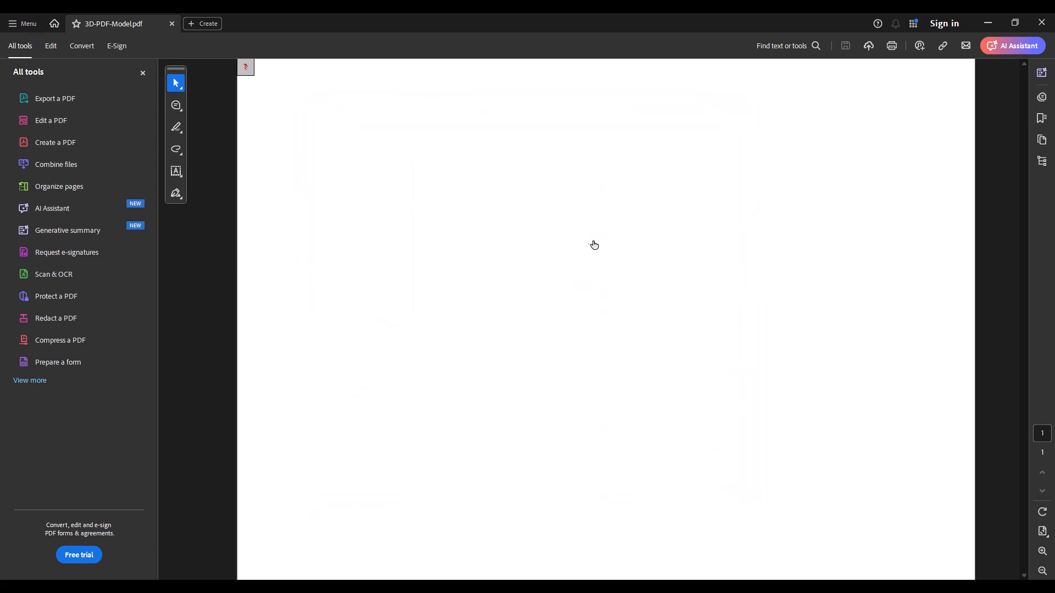
{"action": "mouse_move", "coordinate": [519, 254]}
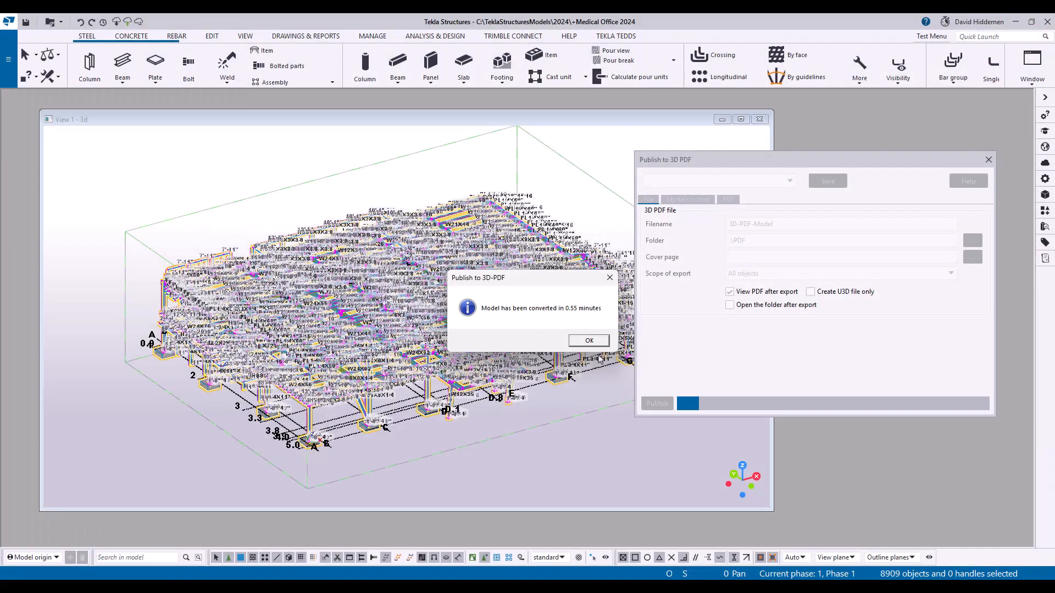
Step: Dismiss the model-converted message and open 3D-PDF-Model.pdf from the model's PDF folder
{"action": "left_click", "coordinate": [587, 340]}
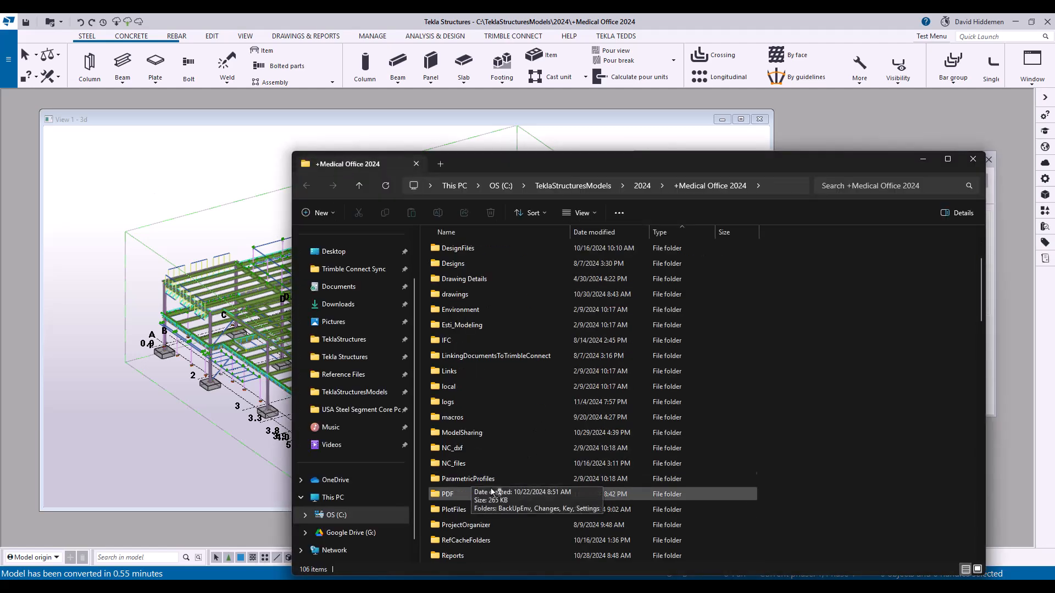
{"action": "double_click", "coordinate": [447, 494]}
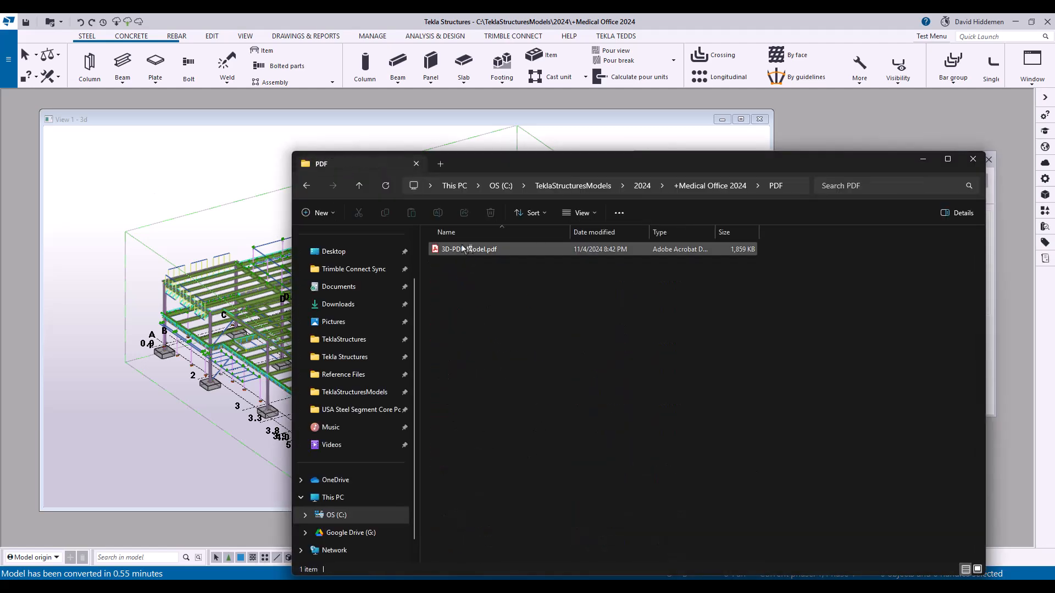
{"action": "double_click", "coordinate": [468, 249]}
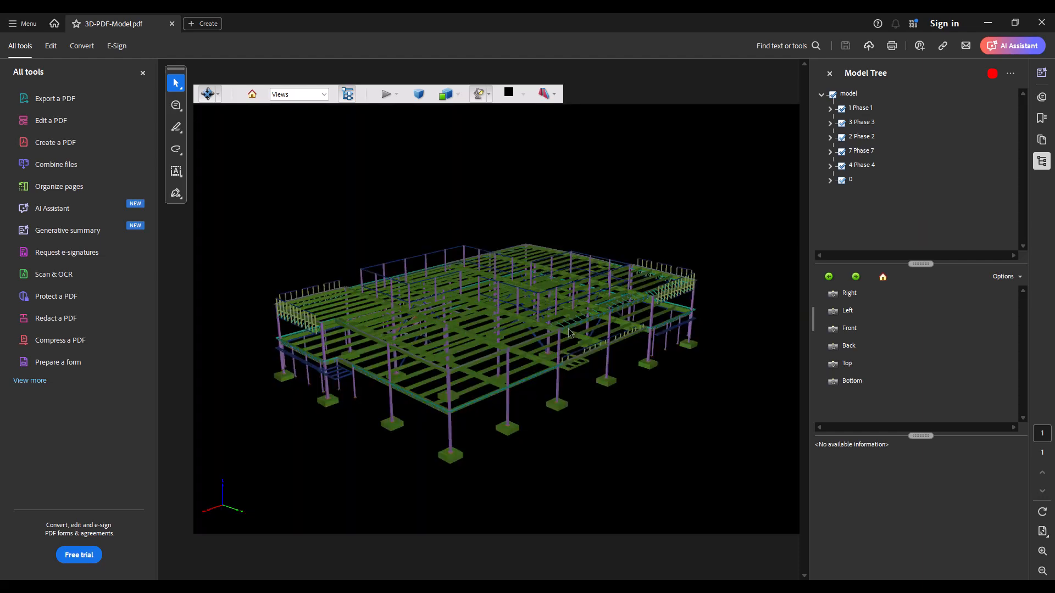
{"action": "mouse_move", "coordinate": [458, 277]}
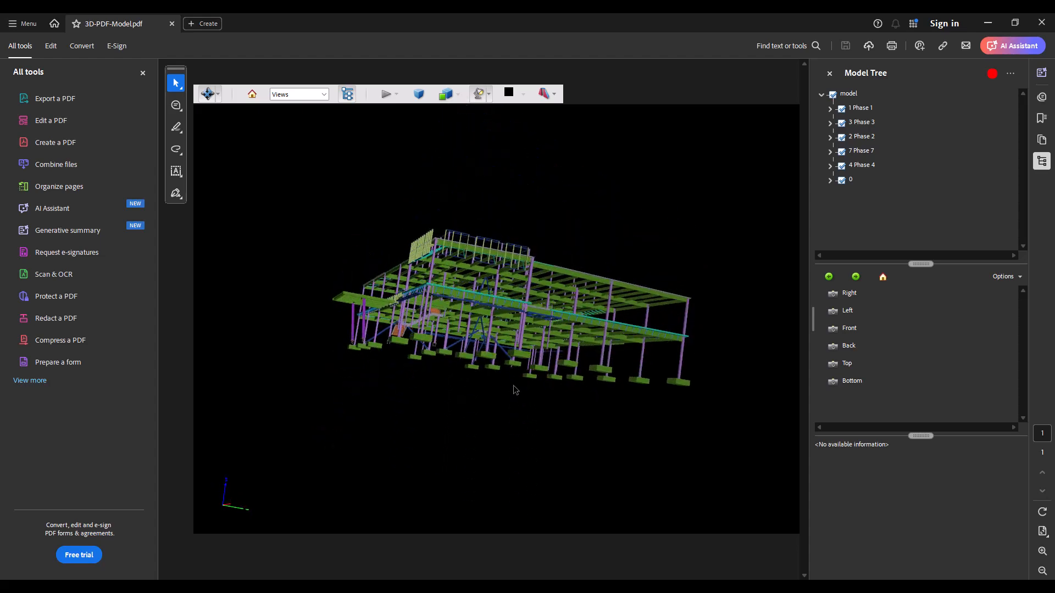
Step: Click in the Acrobat window while the 3D model loads with its phase model tree
{"action": "left_click", "coordinate": [218, 93]}
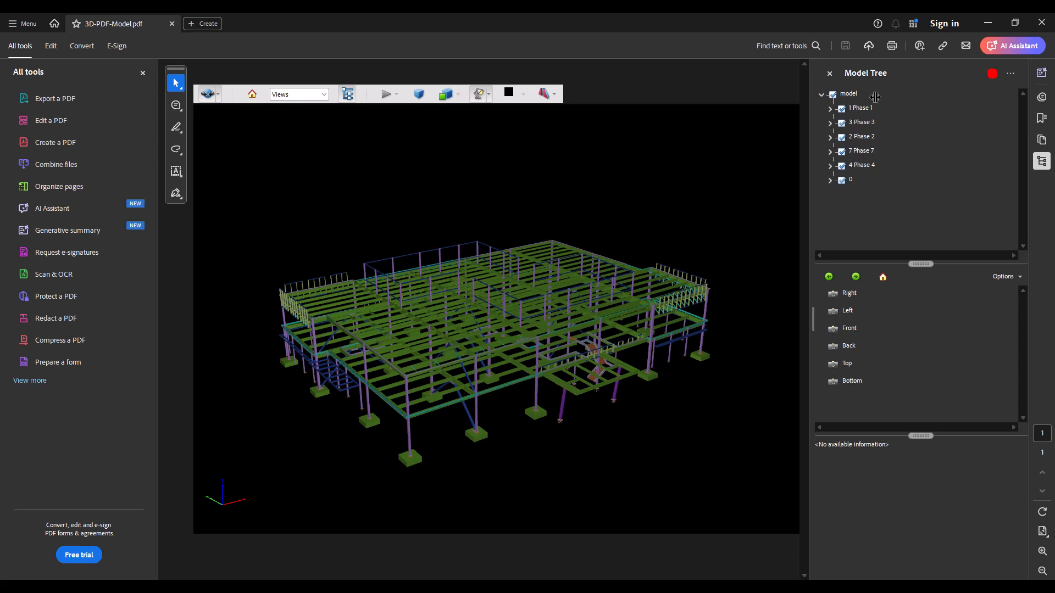
Step: Expand the model node to list its parts, then orbit and zoom around the building
{"action": "left_click", "coordinate": [830, 123]}
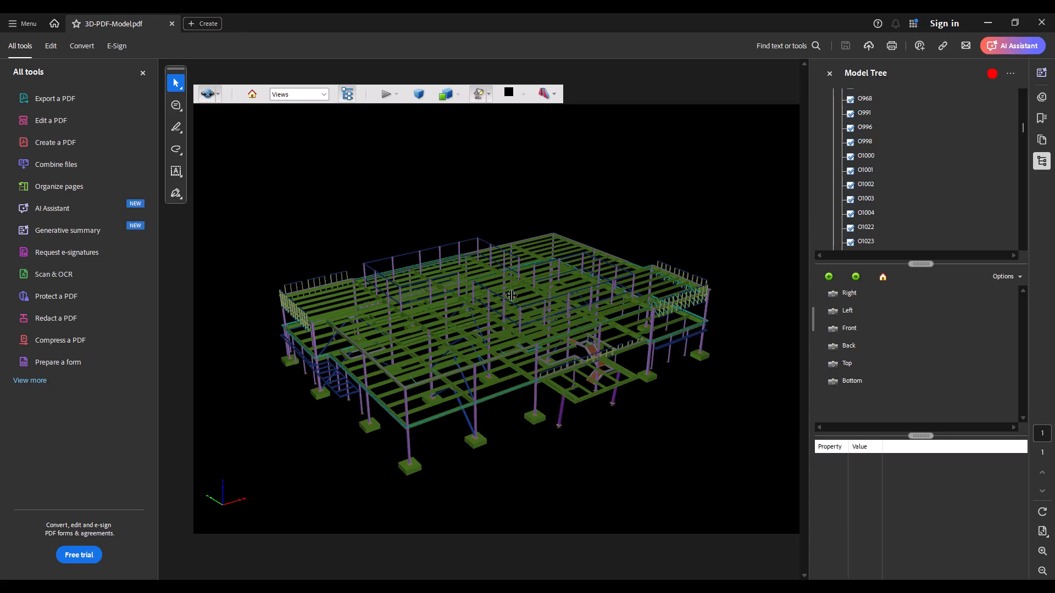
{"action": "left_click_drag", "start_coordinate": [511, 296], "coordinate": [548, 320]}
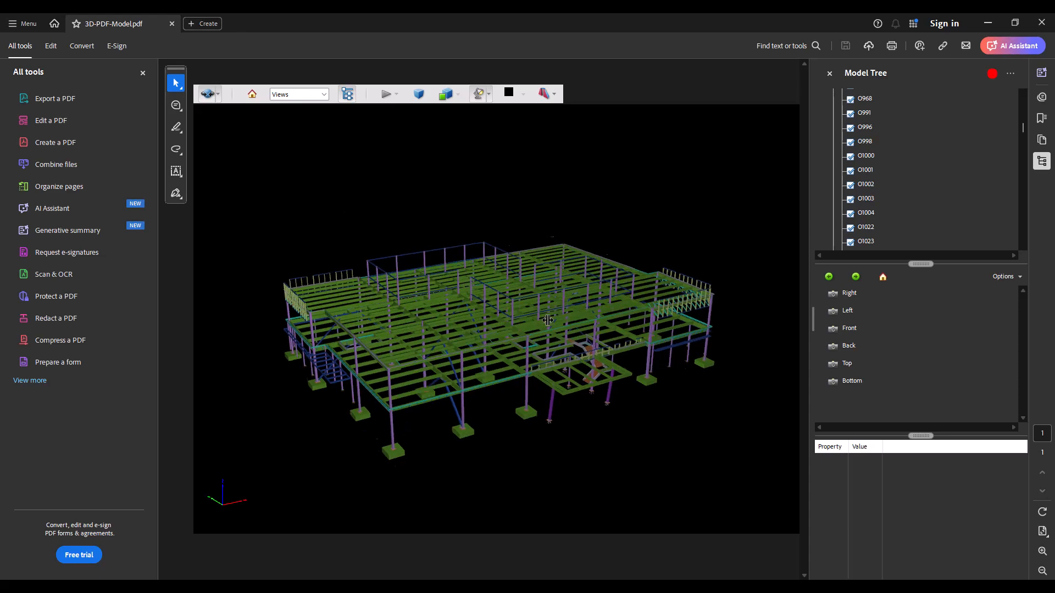
{"action": "left_click_drag", "start_coordinate": [549, 320], "coordinate": [336, 329]}
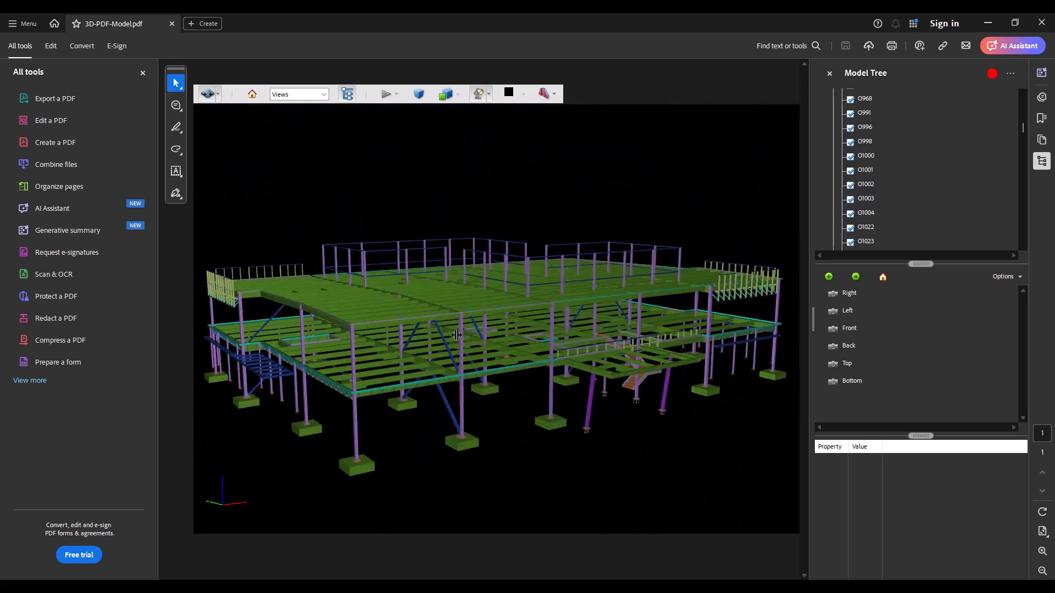
{"action": "left_click_drag", "start_coordinate": [455, 335], "coordinate": [617, 459]}
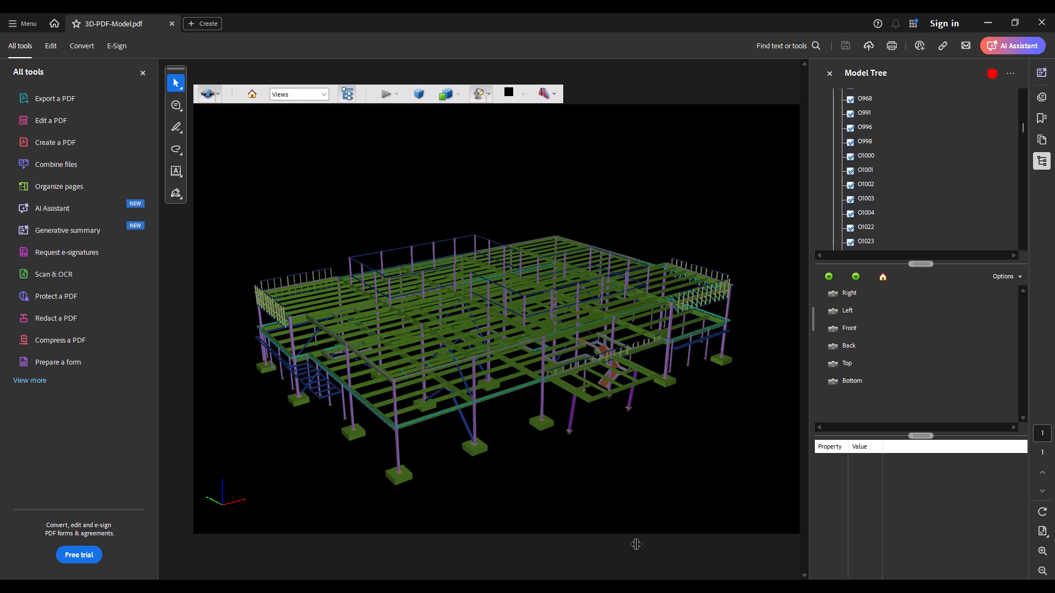
{"action": "mouse_move", "coordinate": [633, 544]}
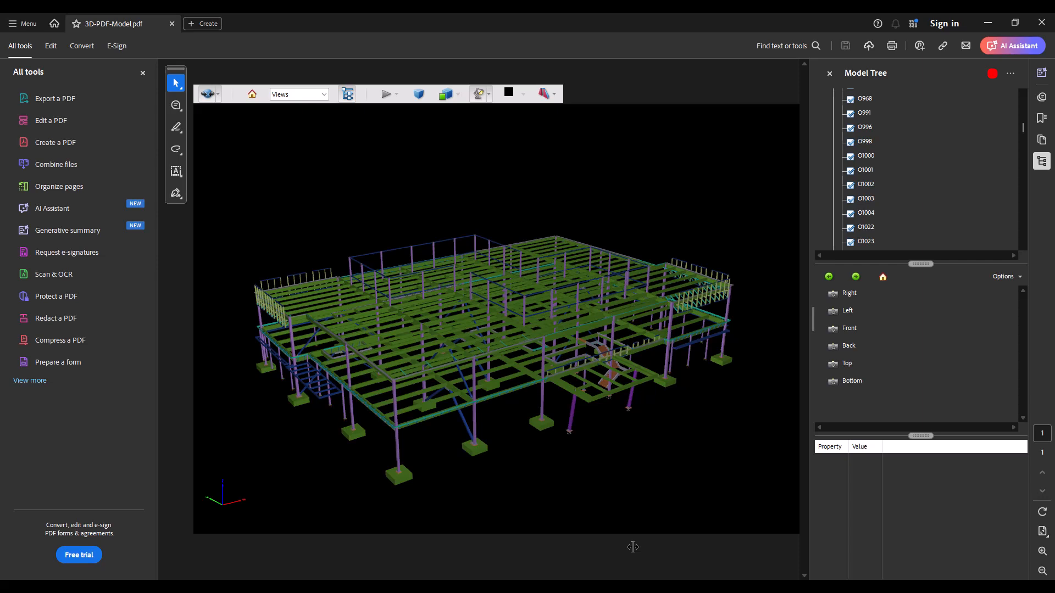